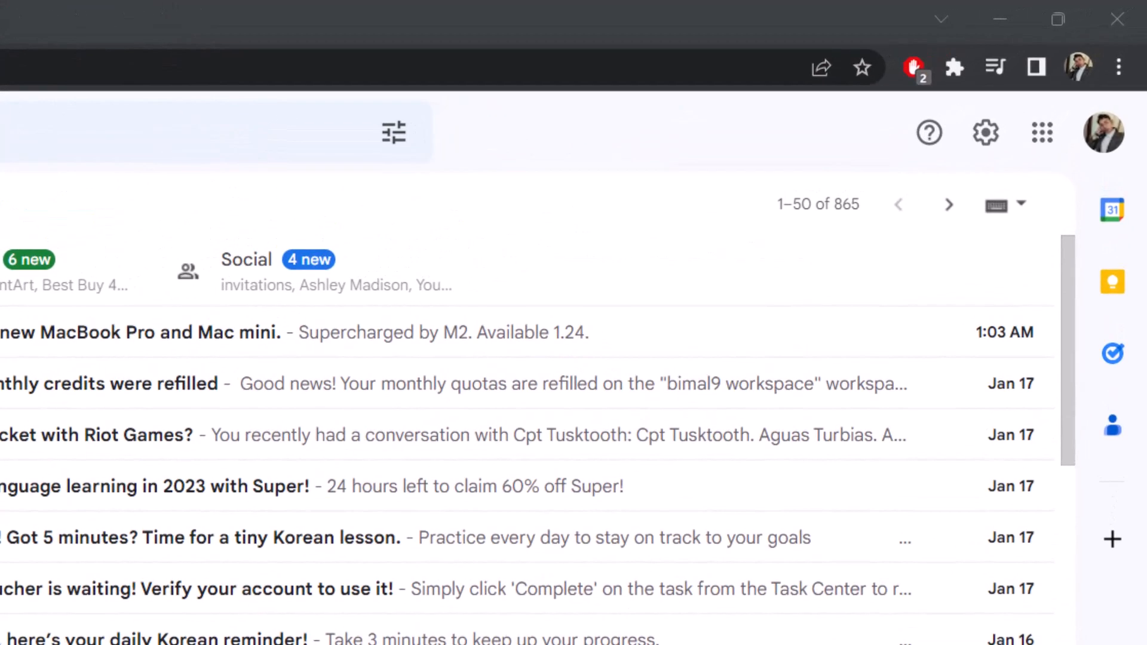
{"action": "mouse_move", "coordinate": [986, 133]}
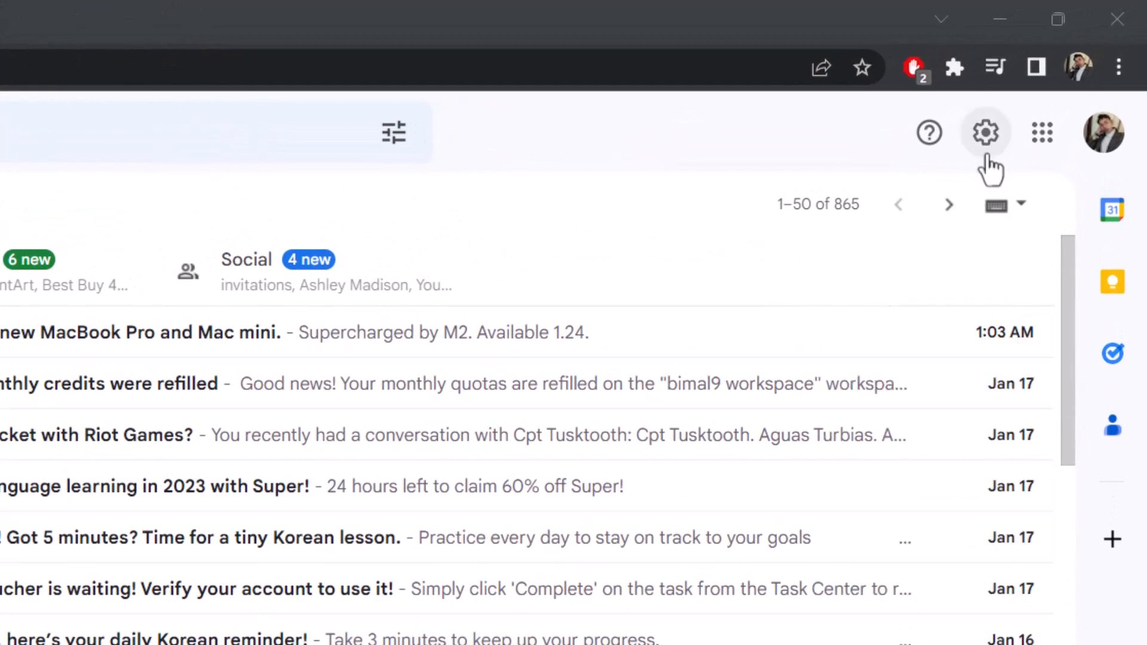
Step: Show the Quick settings panel from the gear icon beside the inbox
{"action": "left_click", "coordinate": [986, 133]}
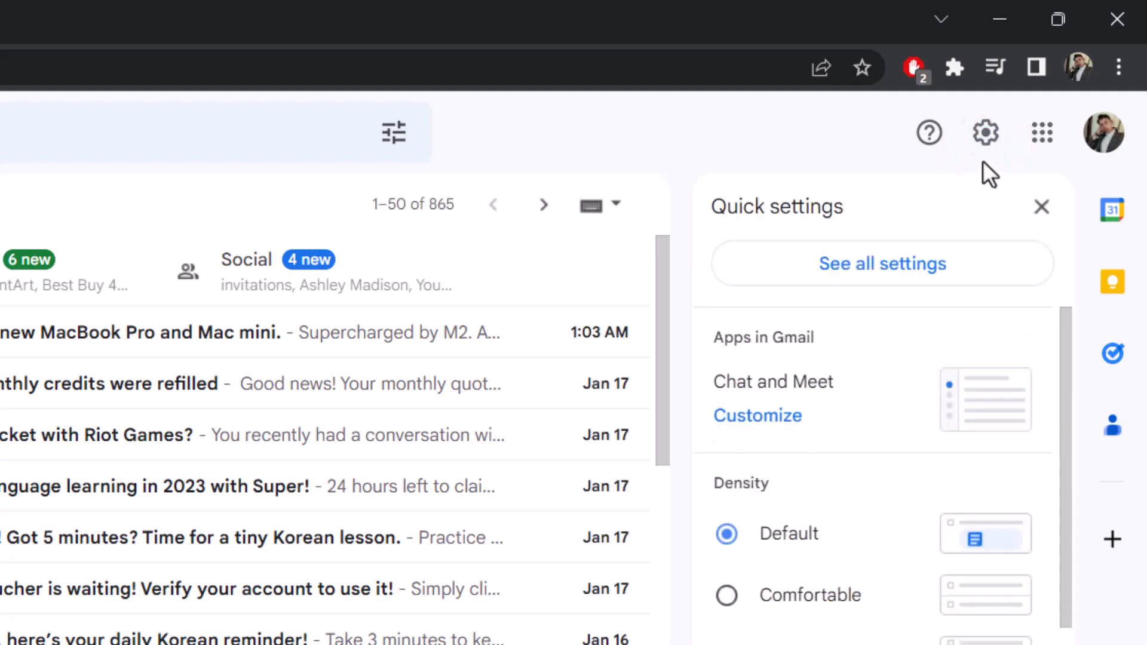
{"action": "mouse_move", "coordinate": [903, 303]}
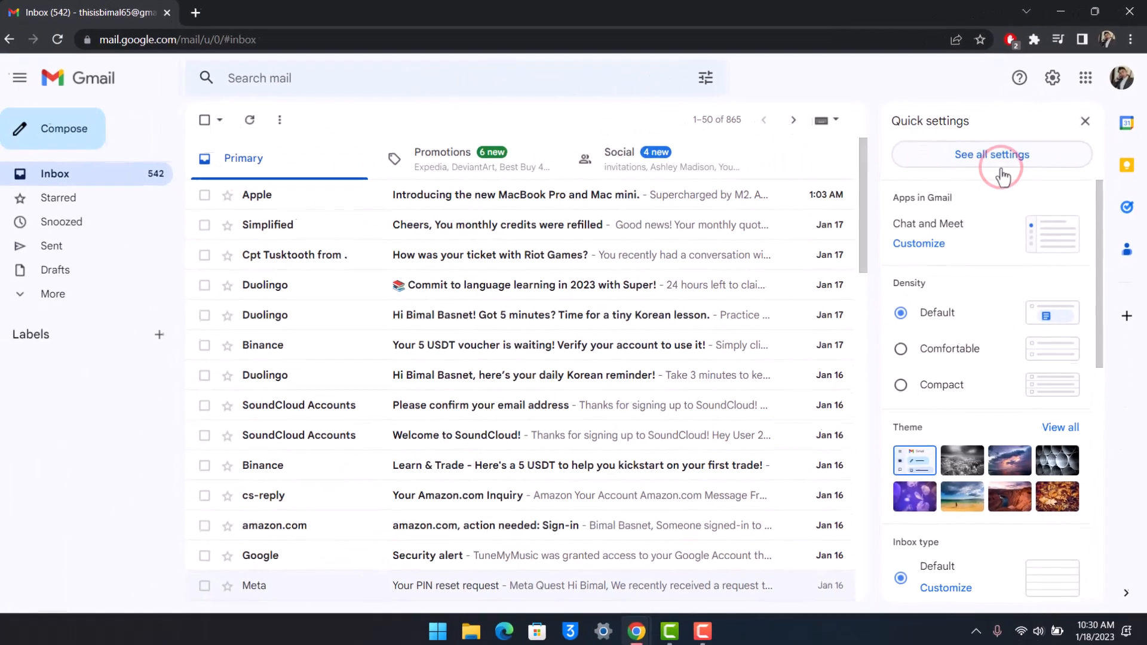
Step: Go to the full settings' Accounts and Import tab with the check-mail-from-other-accounts options
{"action": "left_click", "coordinate": [992, 154]}
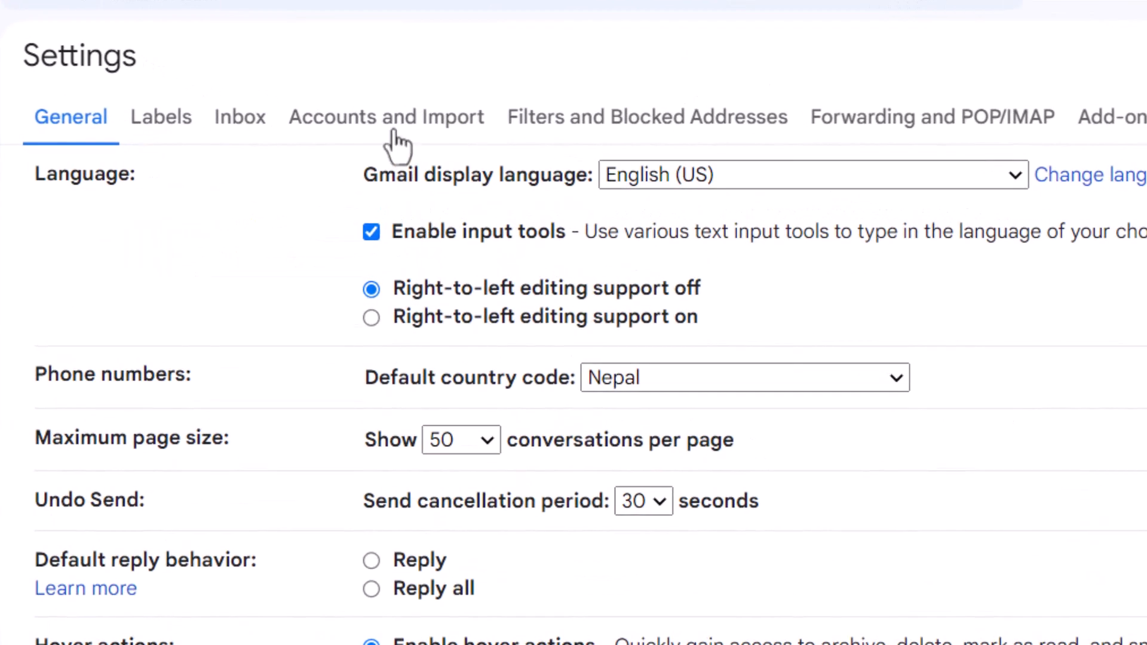
{"action": "left_click", "coordinate": [386, 117]}
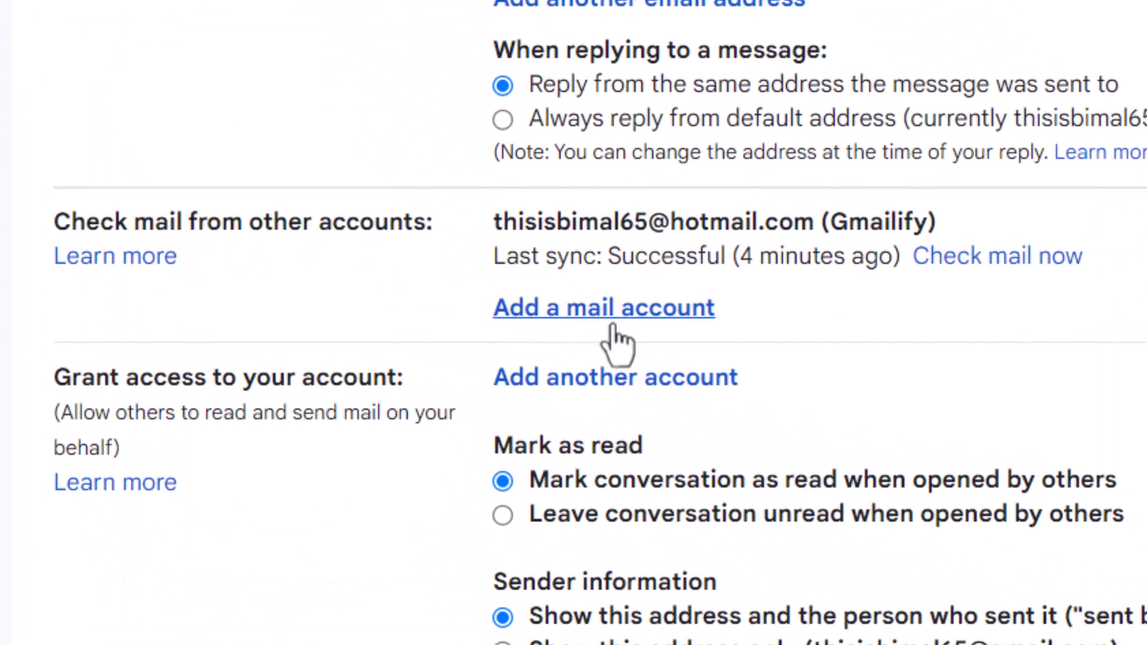
{"action": "left_click", "coordinate": [604, 307]}
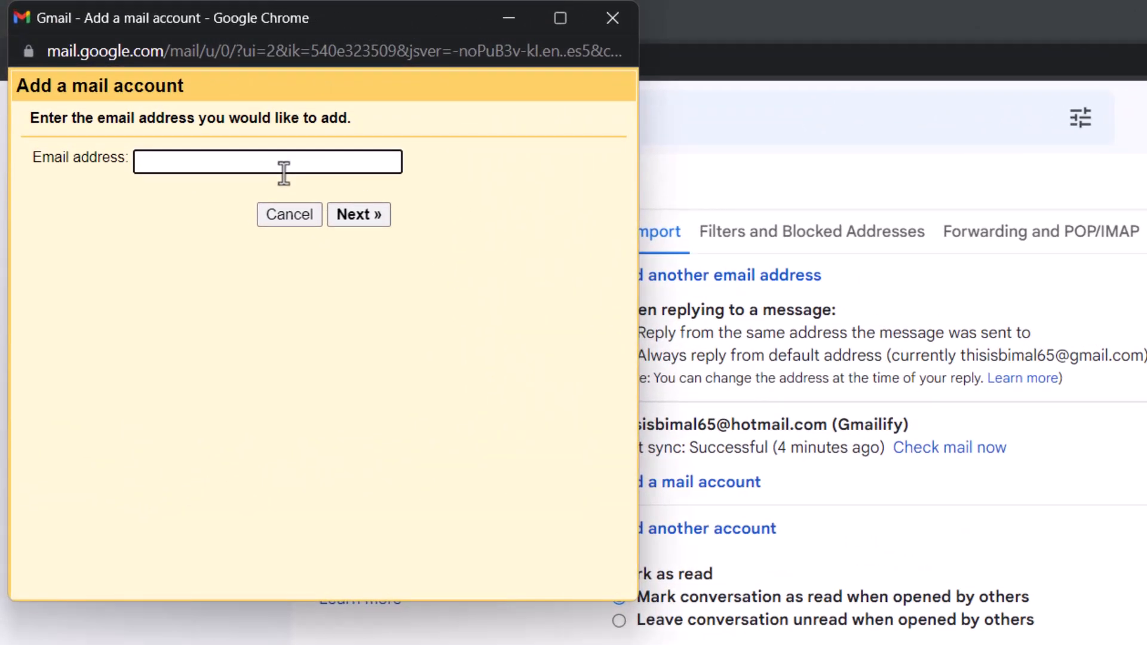
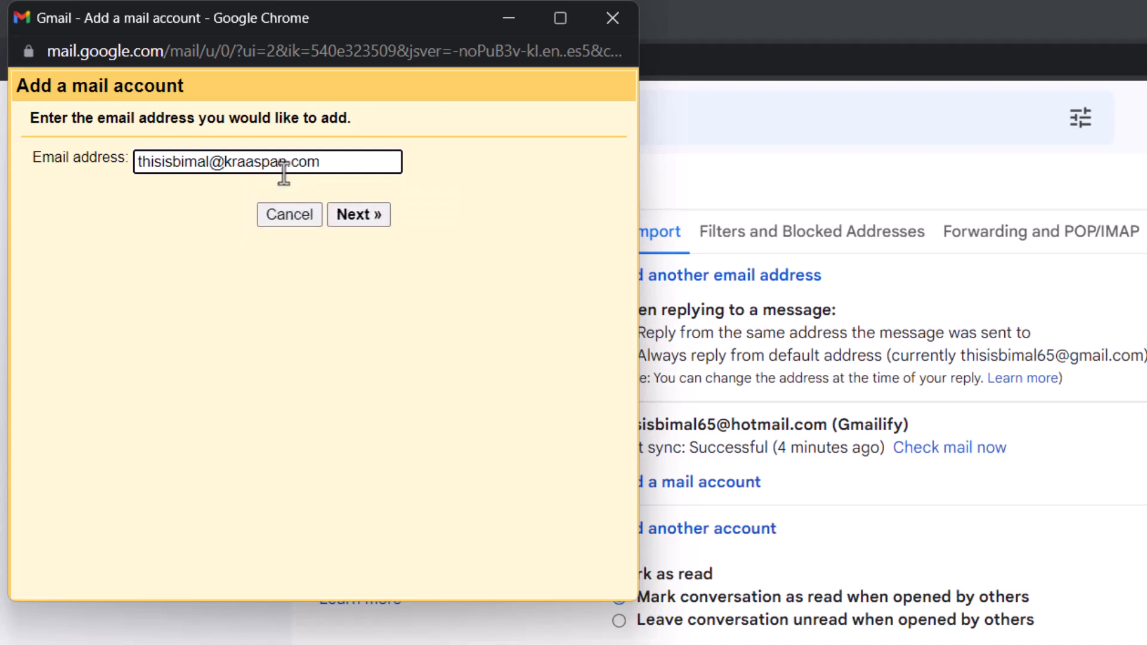
{"action": "left_click", "coordinate": [358, 214]}
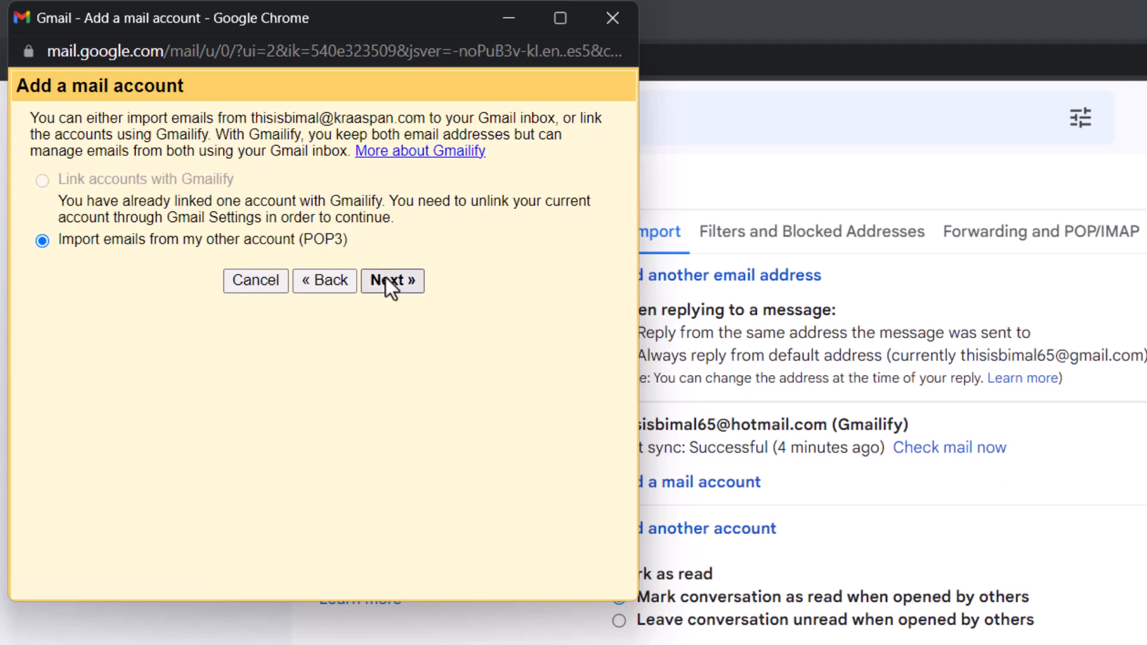
{"action": "left_click", "coordinate": [392, 281]}
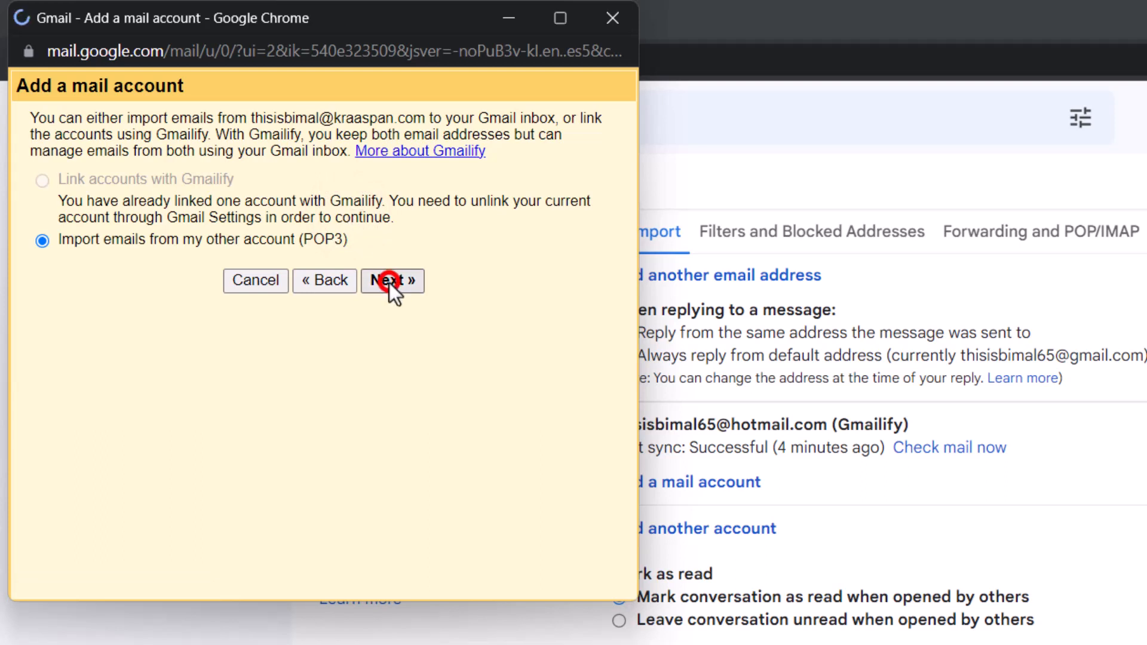
{"action": "left_click", "coordinate": [392, 281]}
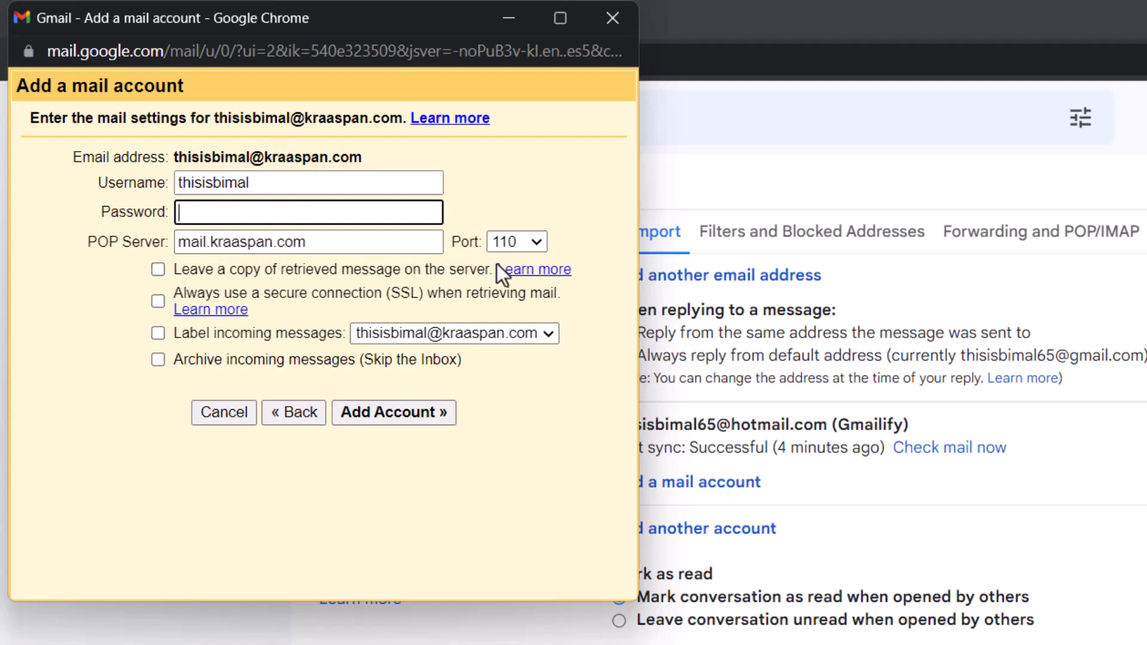
{"action": "mouse_move", "coordinate": [152, 389]}
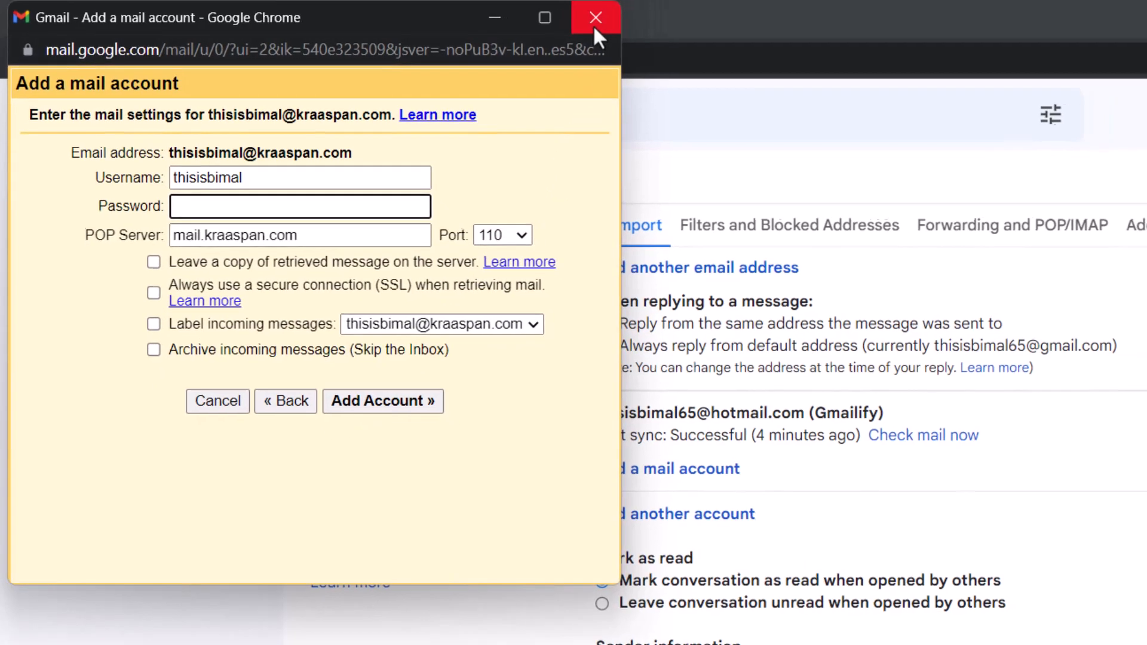
Step: Dismiss the add-account dialog without adding it and return to the Inbox
{"action": "left_click", "coordinate": [595, 17]}
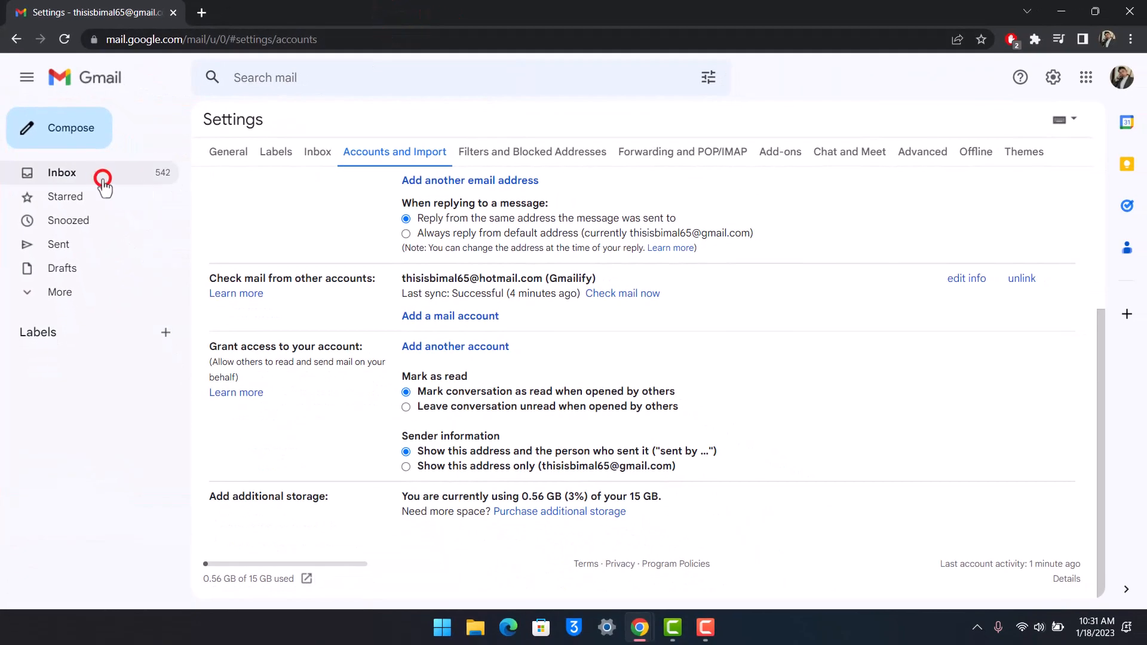
{"action": "left_click", "coordinate": [60, 172]}
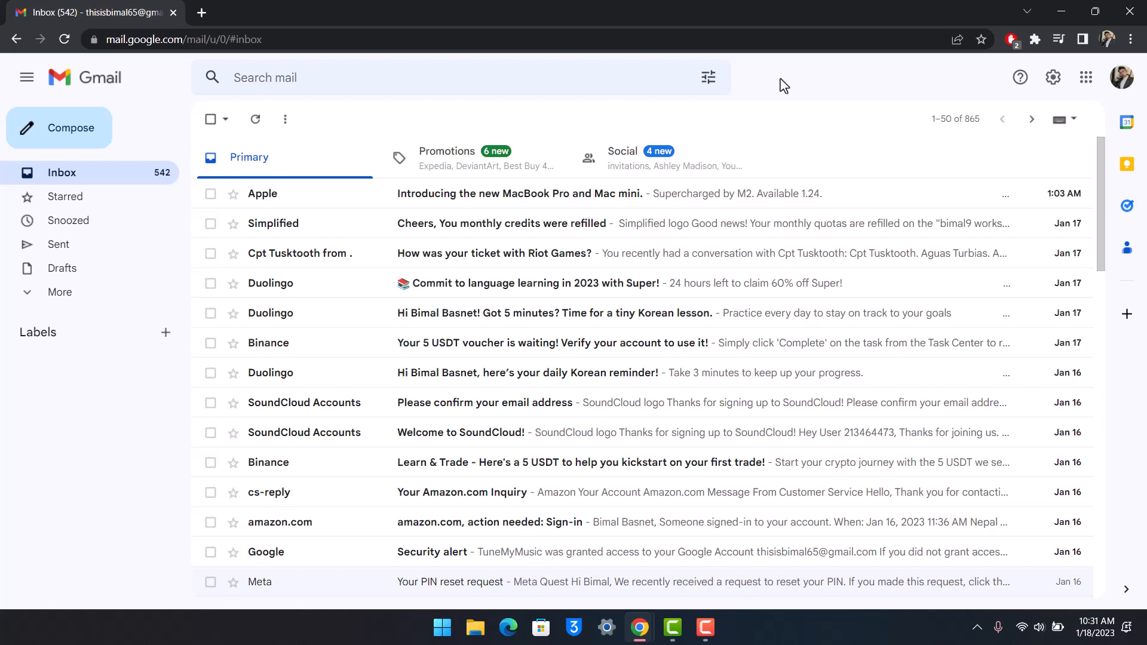
{"action": "mouse_move", "coordinate": [814, 159]}
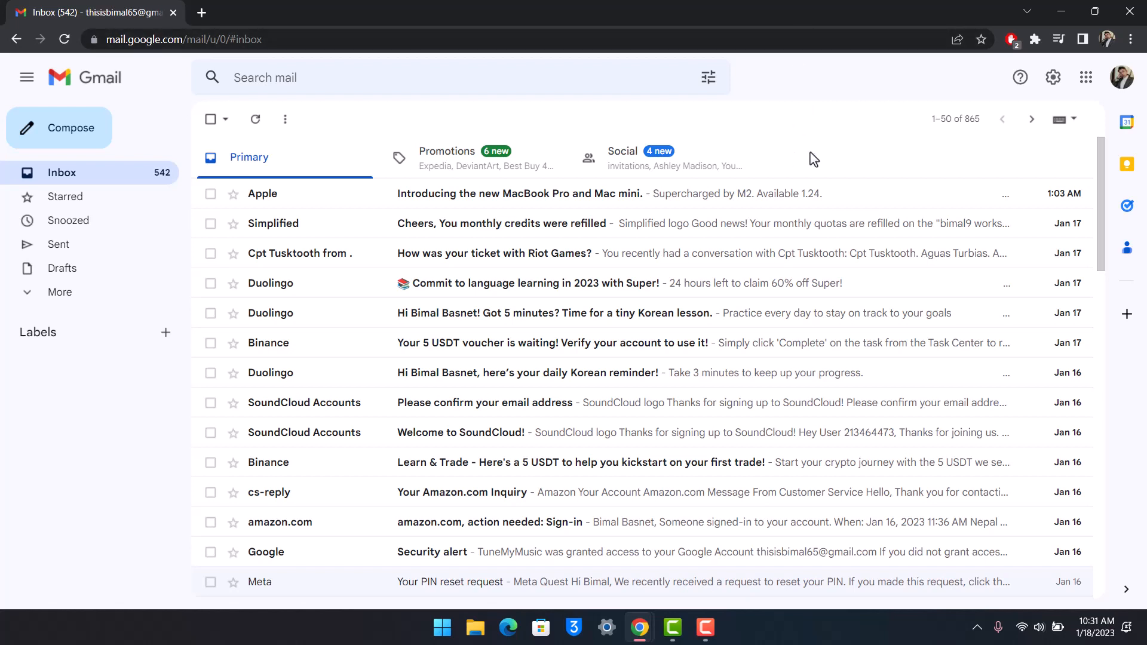